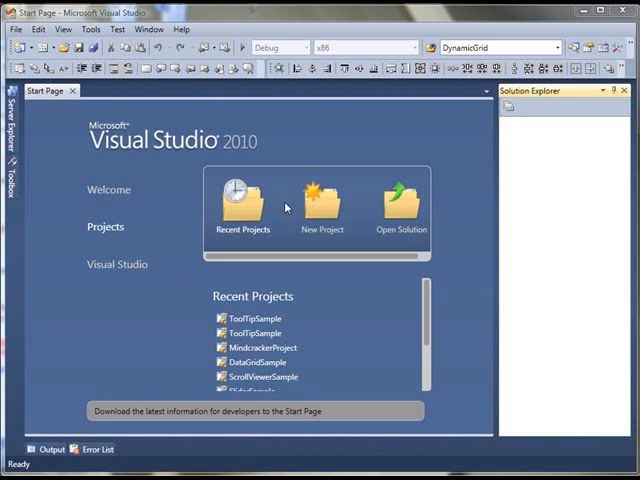
mouse_move(261, 190)
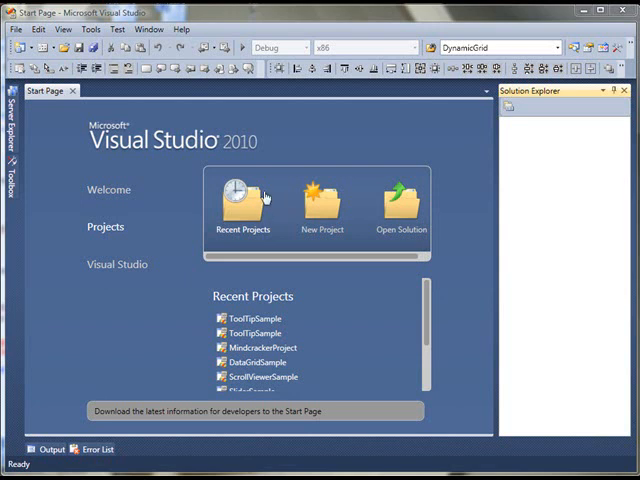
mouse_move(227, 194)
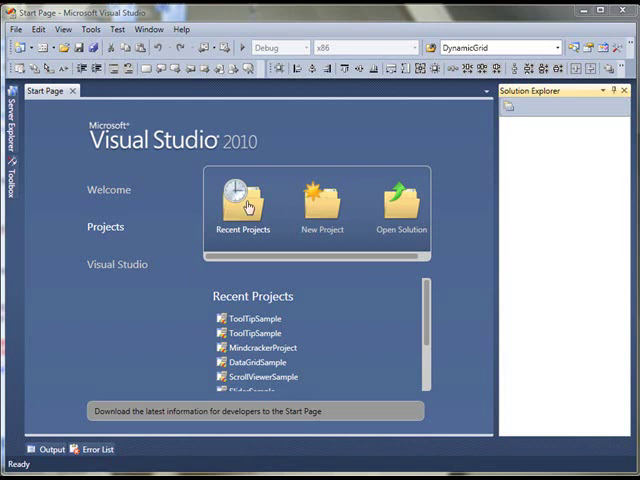
mouse_move(373, 251)
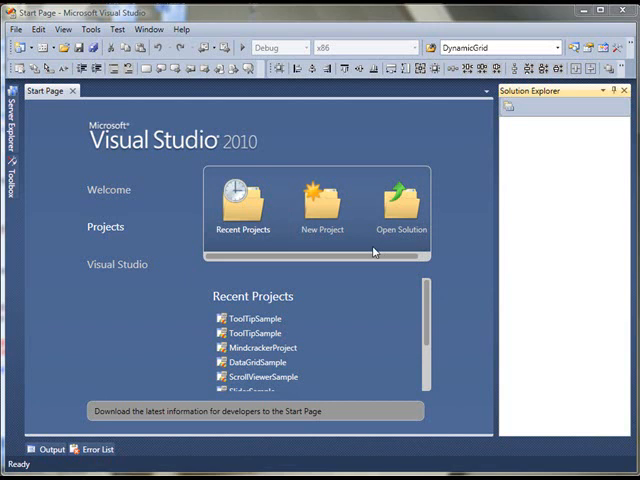
mouse_move(364, 188)
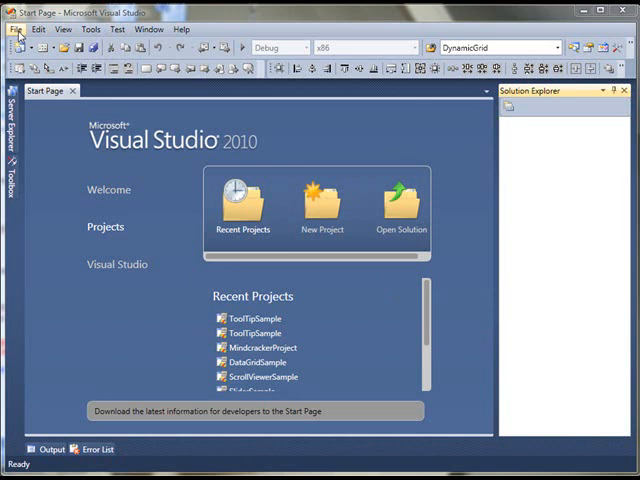
- Create a new Visual C# WPF Application project named ViewBoxSample from File > New > Project
left_click(15, 24)
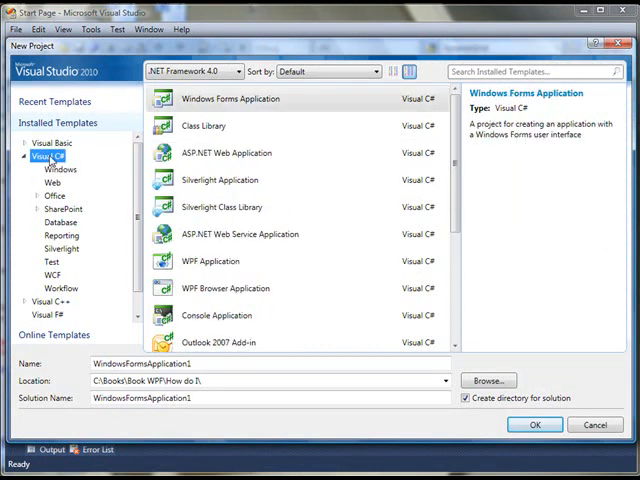
left_click(211, 152)
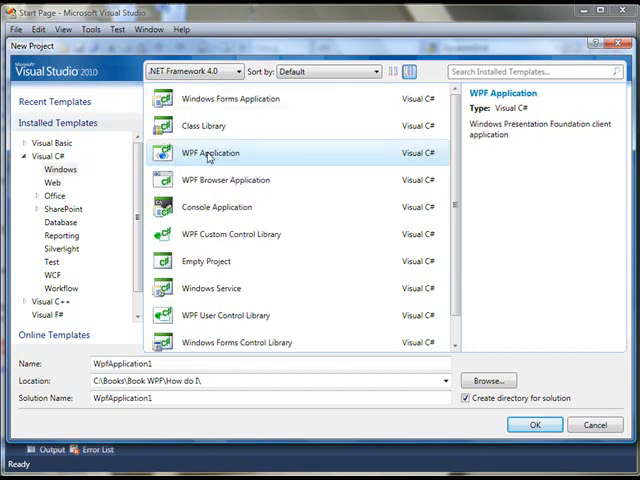
mouse_move(260, 161)
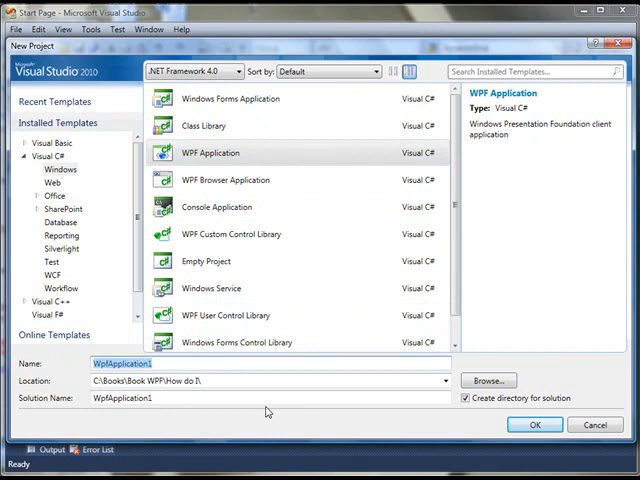
type("ViewBoxSample")
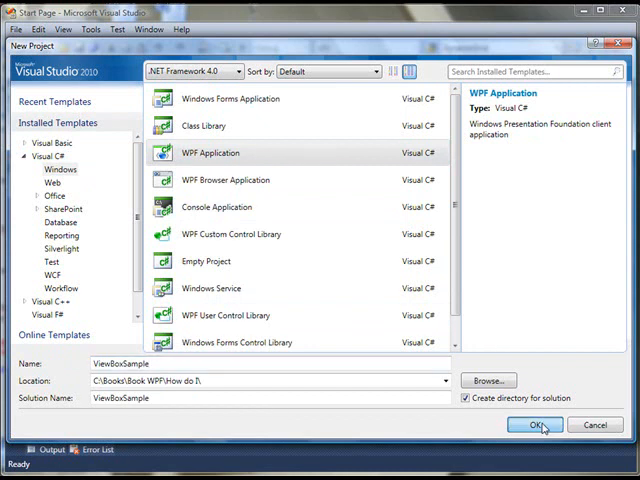
left_click(537, 425)
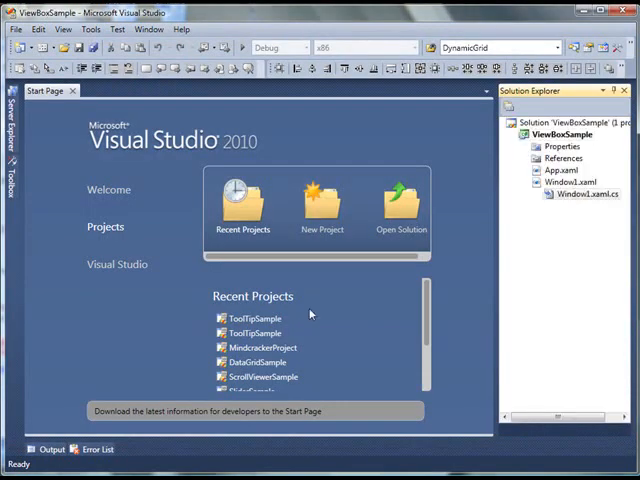
- Open Window1.xaml from Solution Explorer and place the cursor inside its empty Grid
double_click(572, 182)
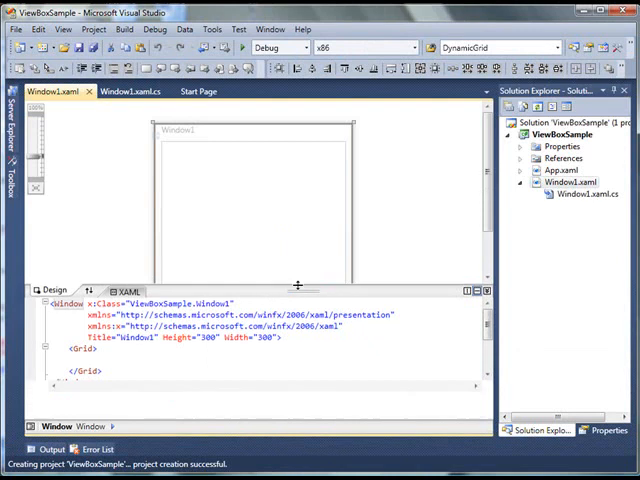
left_click(184, 375)
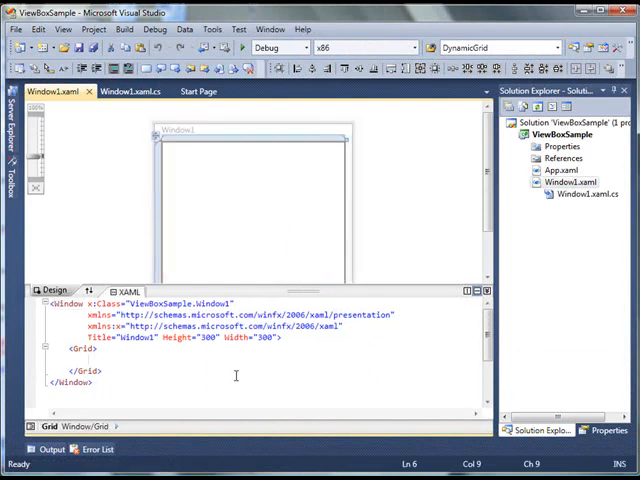
- Type a Viewbox tag in the Grid with Name="ViewBox1", Width="200" and Height="200"
type("Viewbox>")
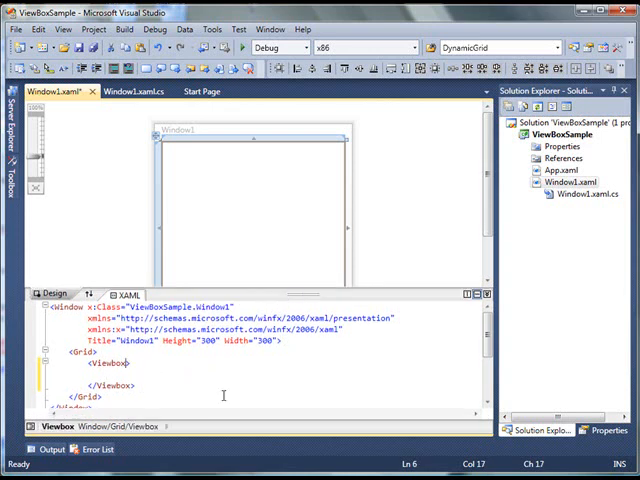
type("N")
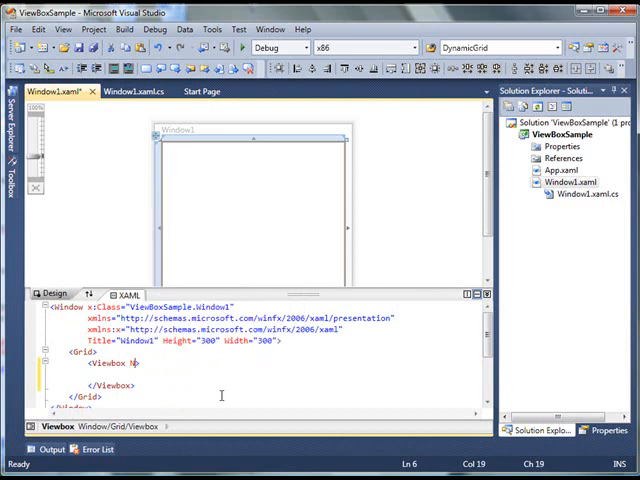
type("Name=\"V\">")
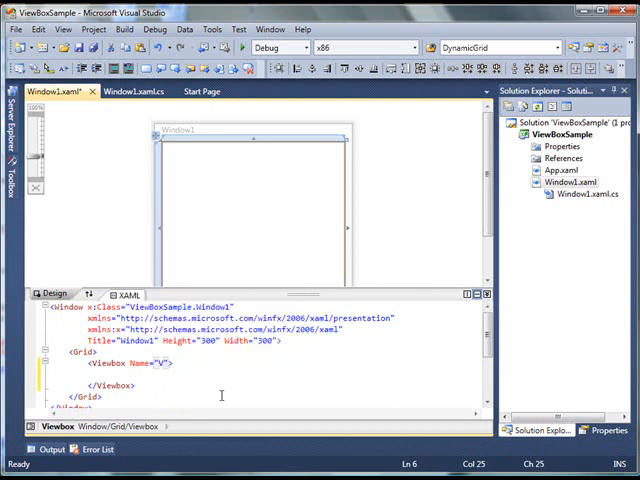
type("ViewBox1\" Width=")
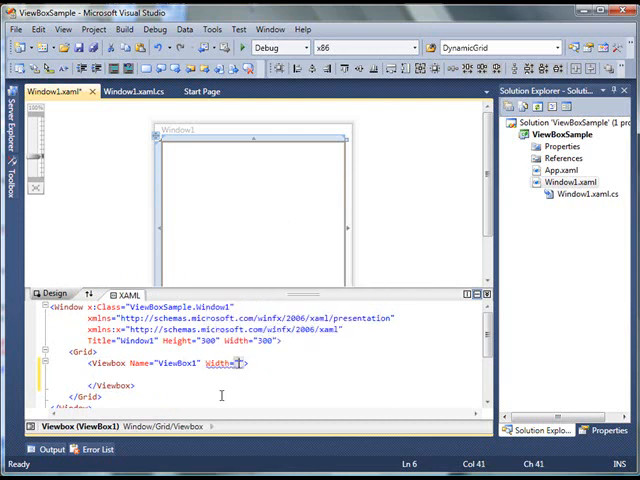
type("200")
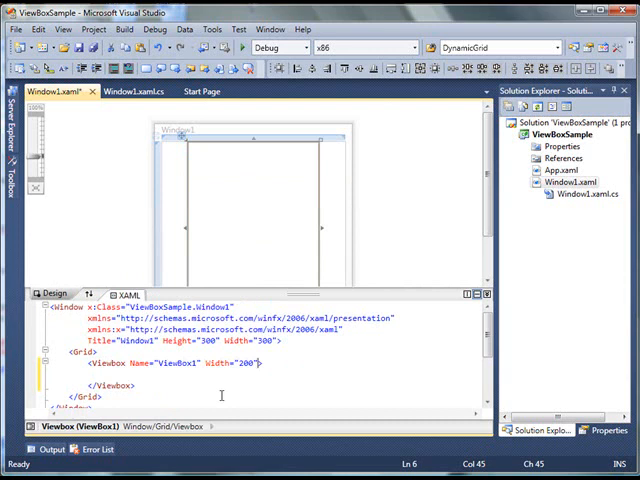
type("Height=\"200")
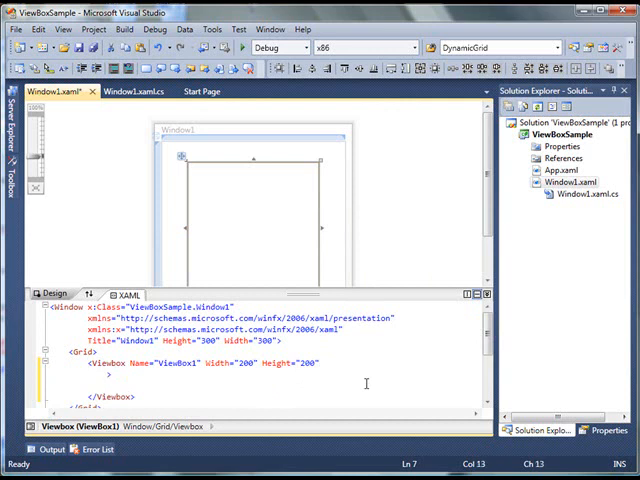
- Give ViewBox1 VerticalAlignment Top, HorizontalAlignment Left and Margin 10,10,0,0
type("VerticalAlignment=\"C")
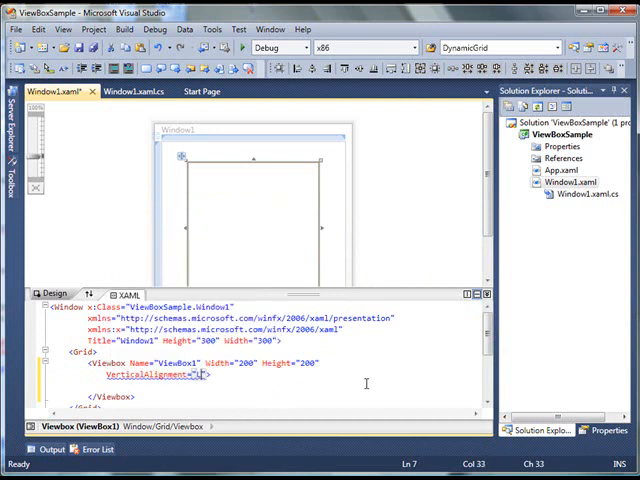
type("Top")
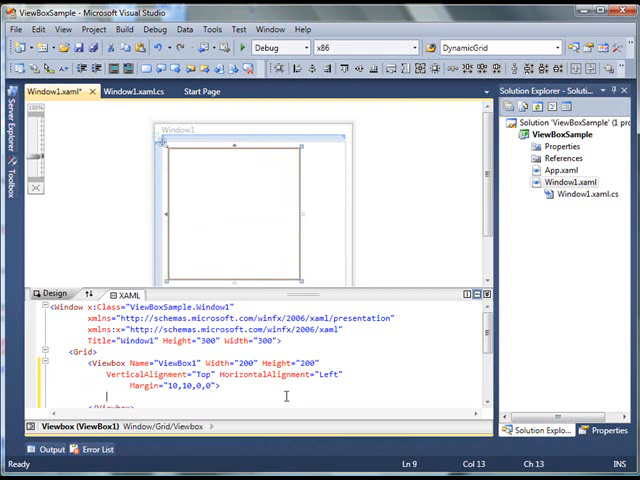
scroll("down", 3)
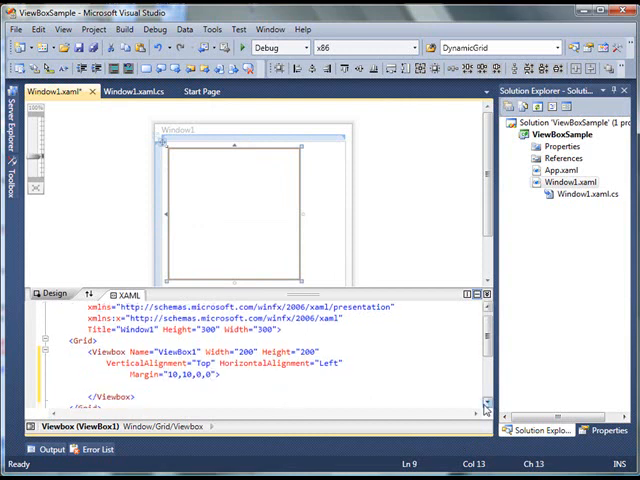
scroll("down", 3)
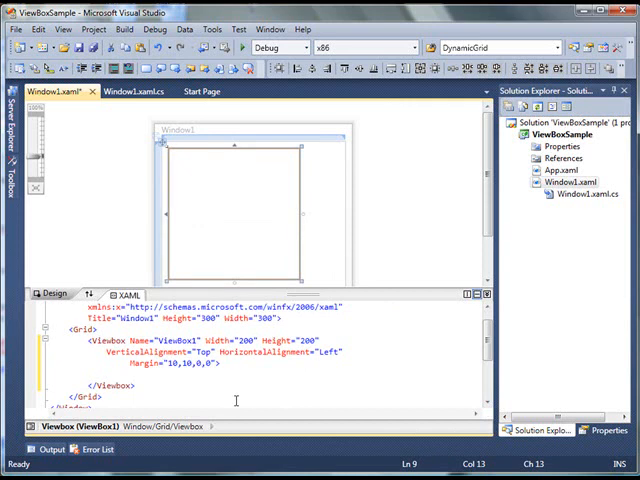
- Type an Ellipse element with Width="100" inside ViewBox1
type("Ellipse ></Ellipse>")
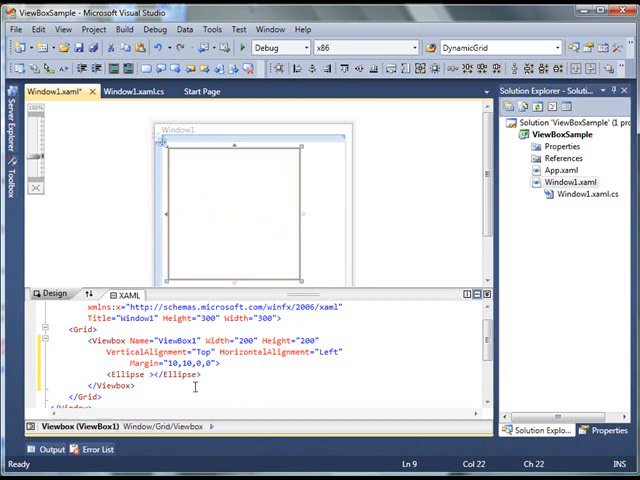
type("Width=\"")
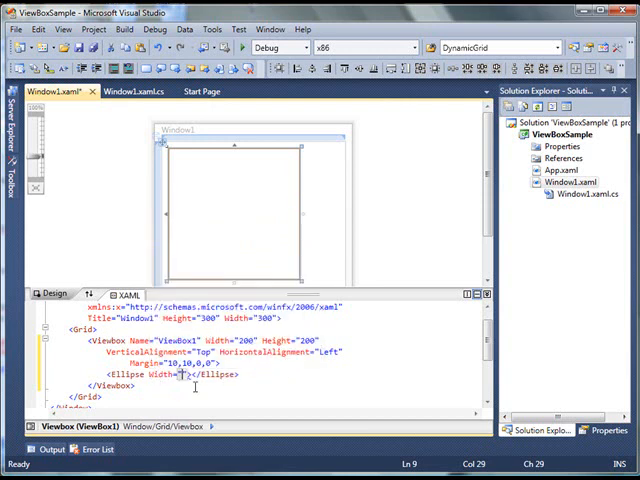
type("100\" Height=\"50\"")
left_click(162, 362)
type(" Stretch=\"")
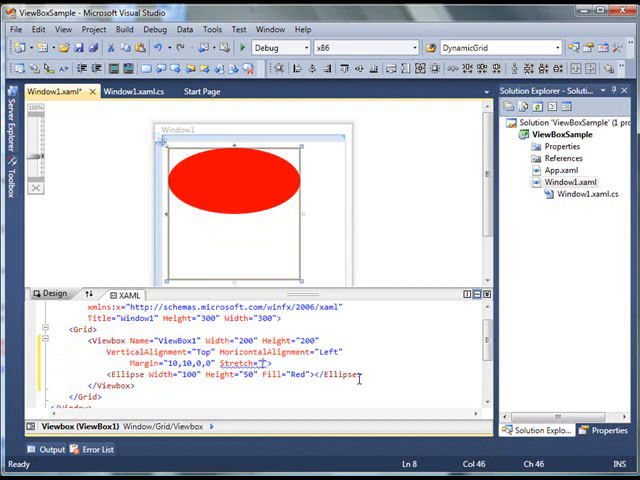
- Set Stretch="Fill" on ViewBox1 so the red ellipse becomes a 200 by 200 circle
type("Fill")
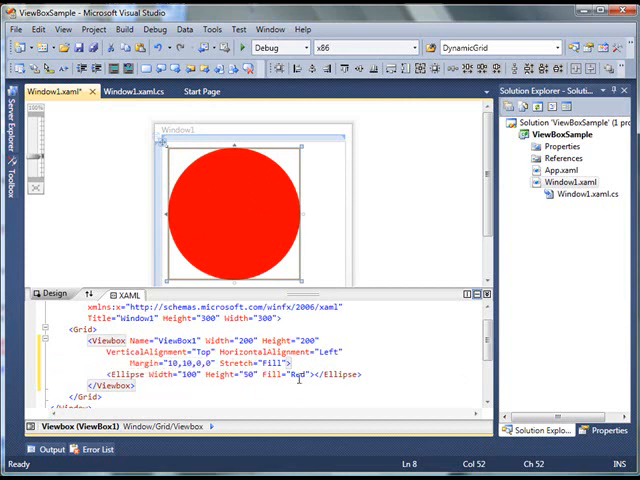
mouse_move(290, 375)
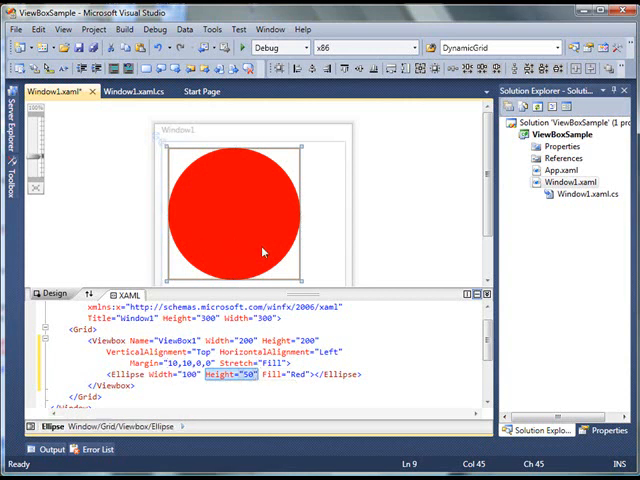
mouse_move(256, 230)
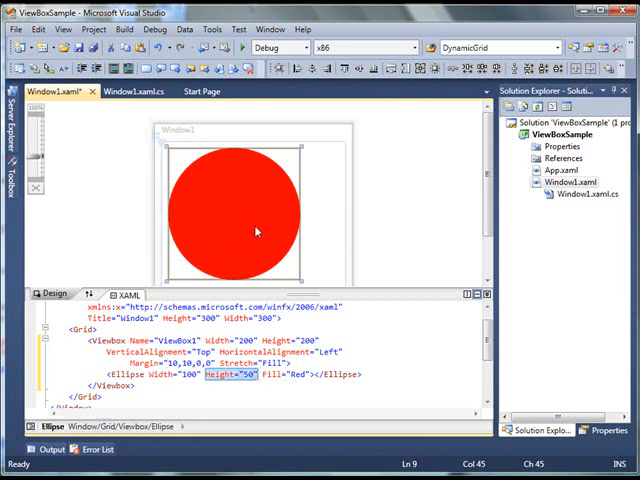
mouse_move(245, 231)
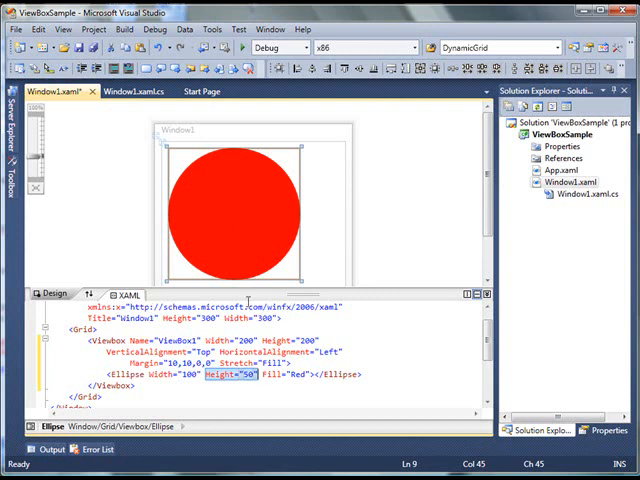
mouse_move(255, 391)
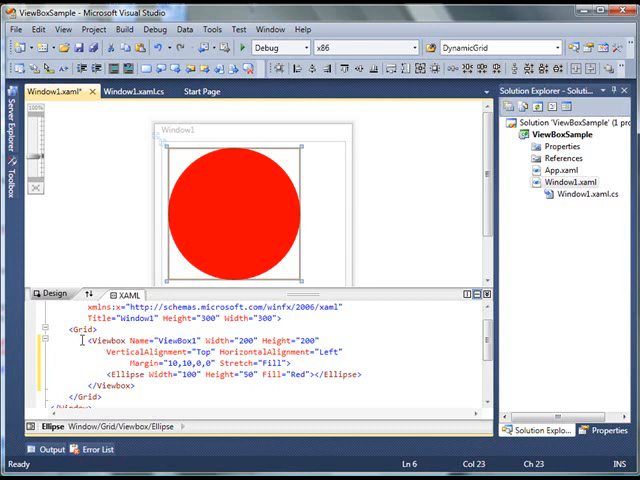
- Comment out the ViewBox1 markup lines, then add Name="RootLayout" to the Grid tag
left_click(221, 225)
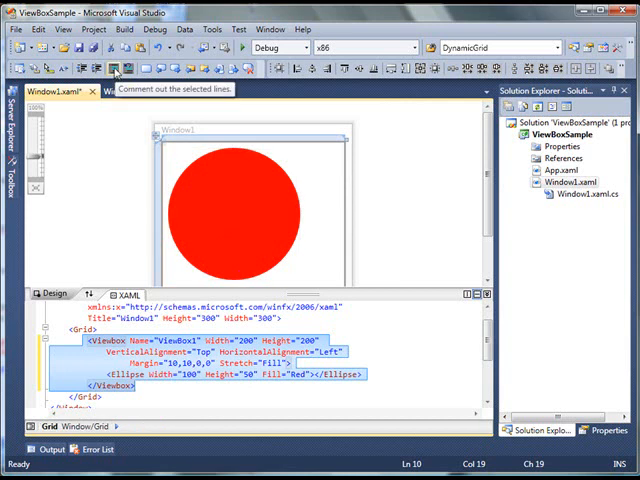
left_click(117, 70)
type(" Name")
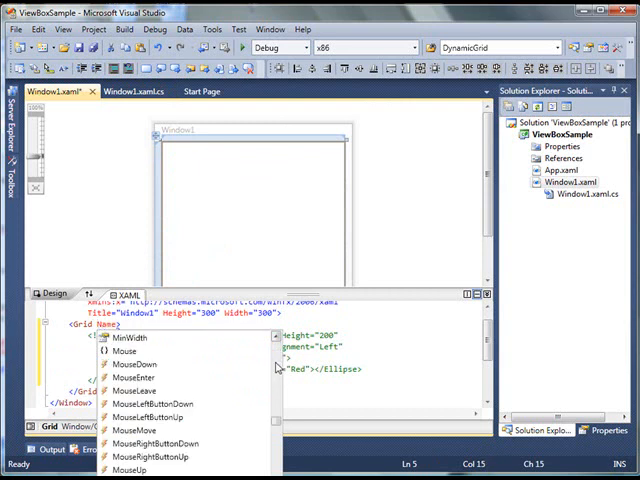
type("Lay\"")
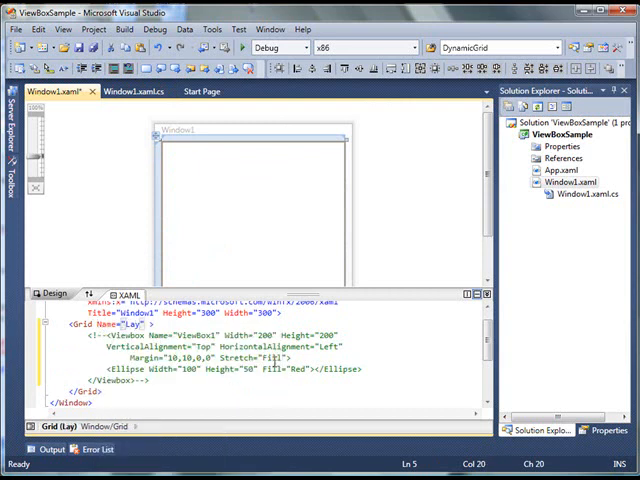
type("out")
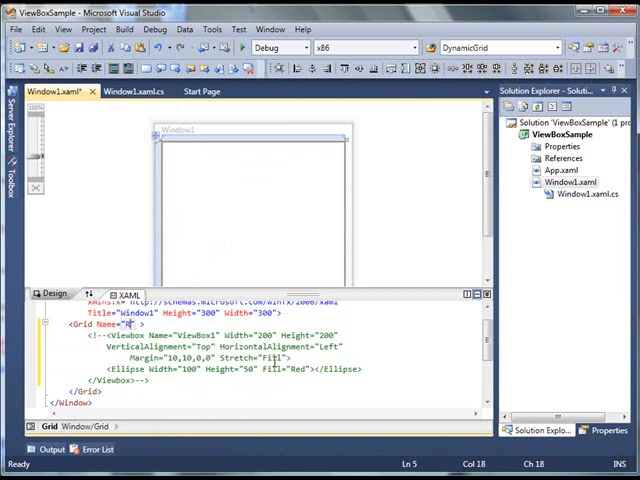
type("RootLayout")
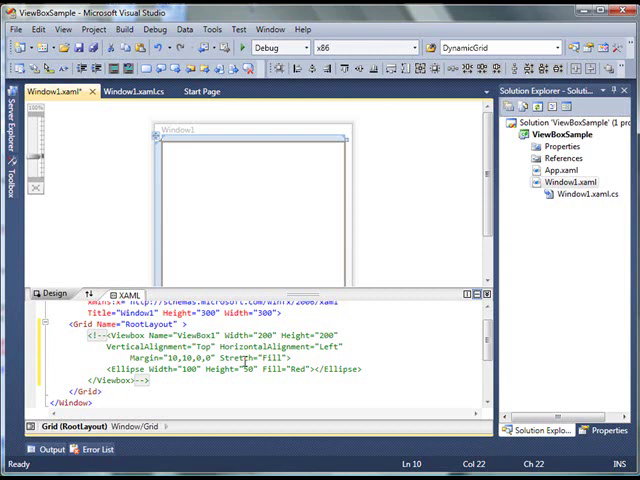
left_click(133, 90)
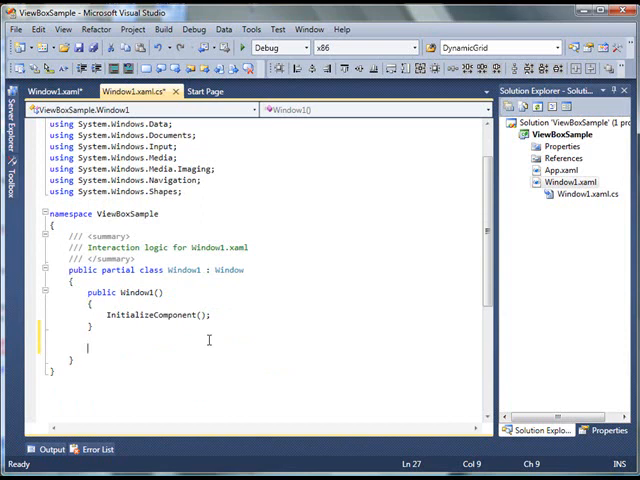
- Write a private CreateViewboxDynamically method building a Viewbox with a red Ellipse, added to RootLayout.Children
type("pri")
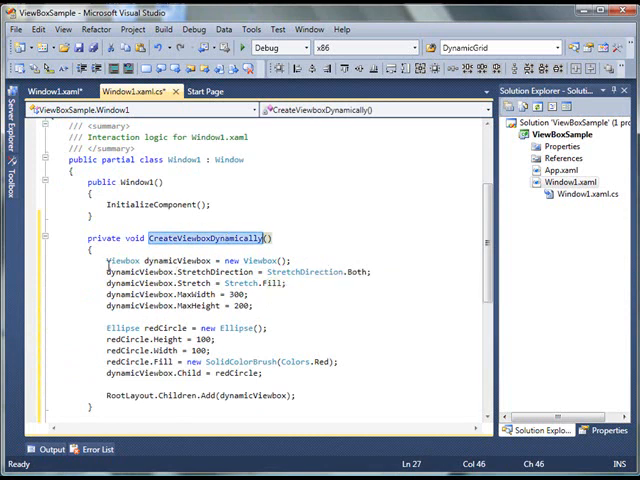
double_click(175, 261)
type("5")
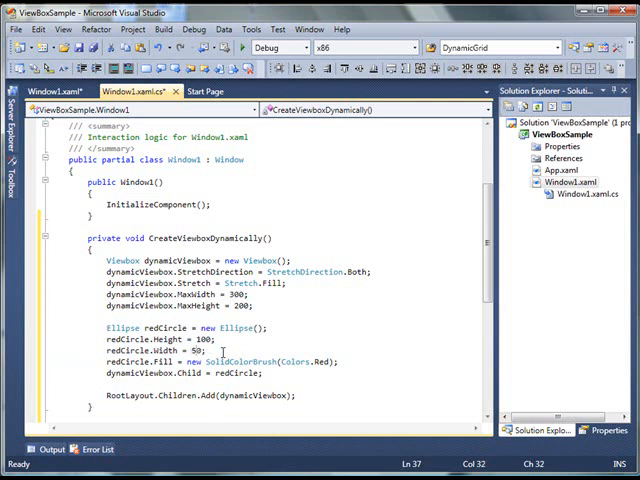
triple_click(220, 362)
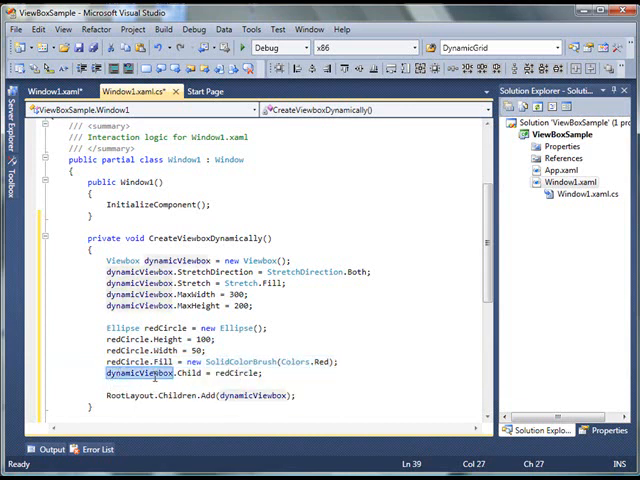
mouse_move(227, 373)
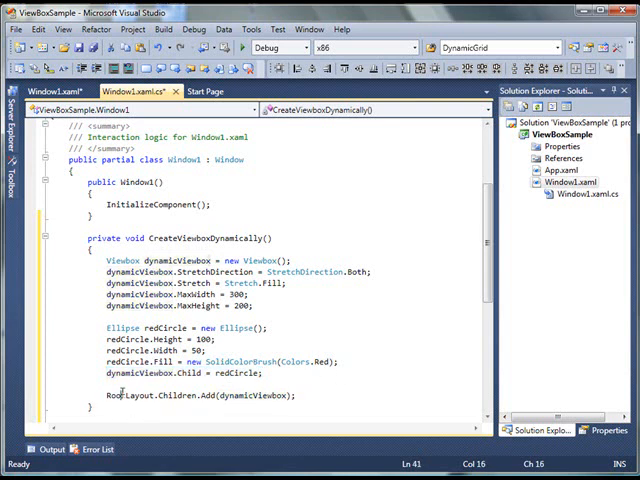
double_click(114, 395)
type("CreateViewboxDynamically(")
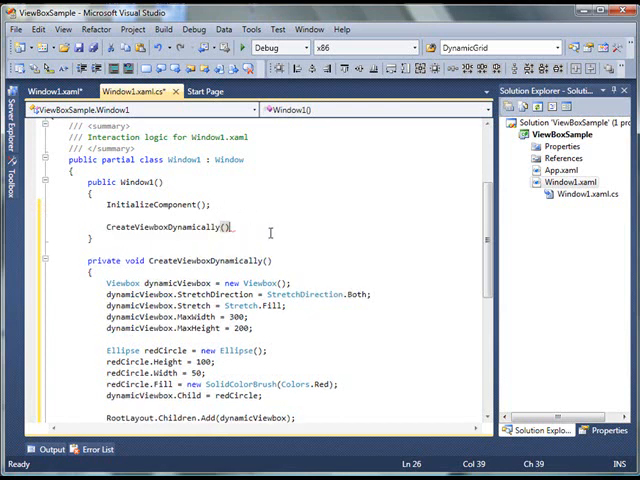
- Add CreateViewboxDynamically(); after InitializeComponent() in the constructor, then save and build
type(";")
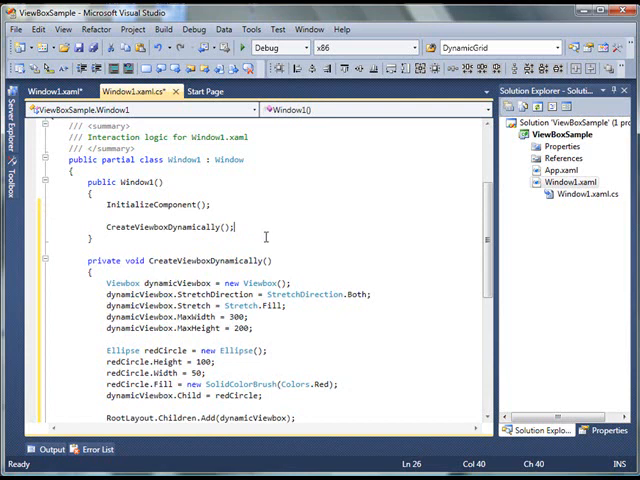
left_click(316, 242)
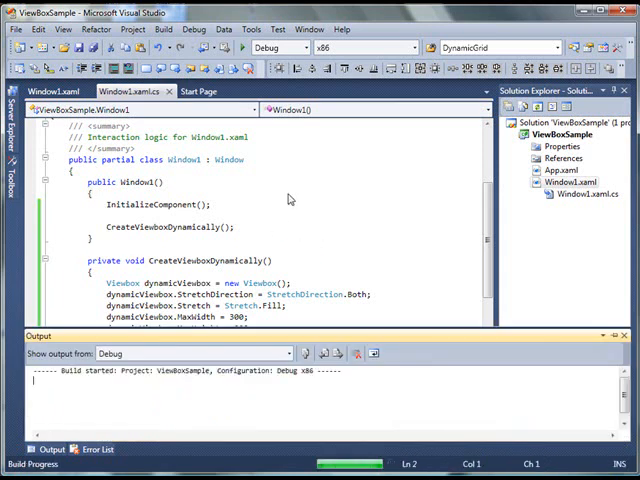
mouse_move(280, 218)
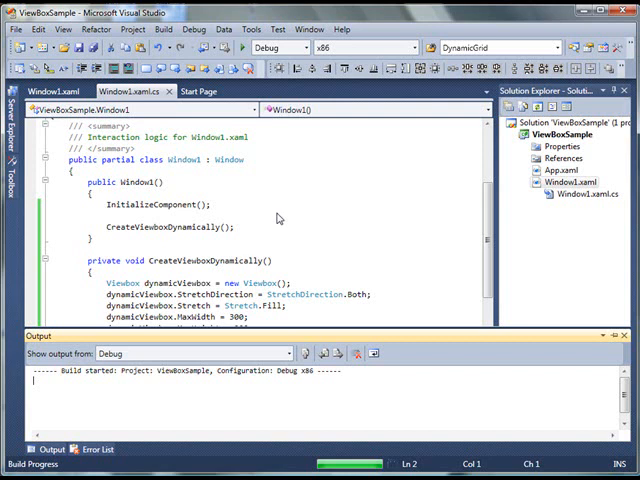
mouse_move(335, 432)
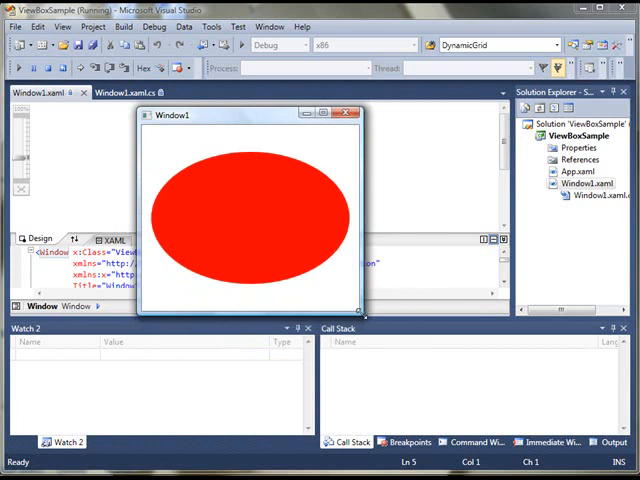
mouse_move(354, 300)
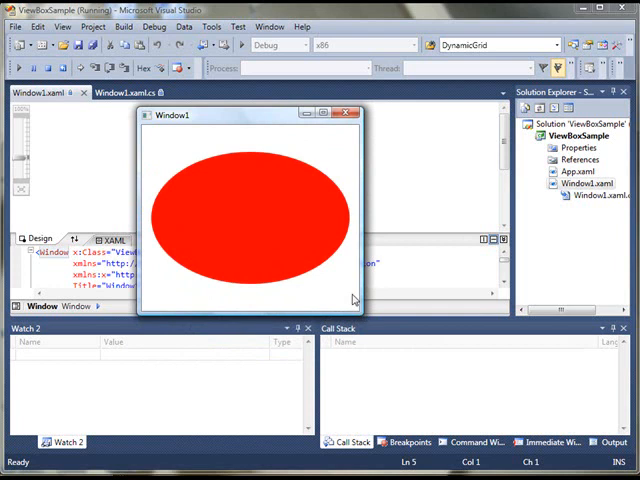
mouse_move(340, 215)
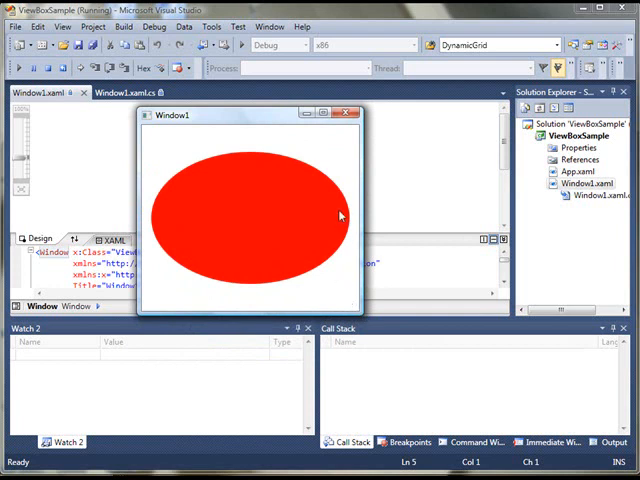